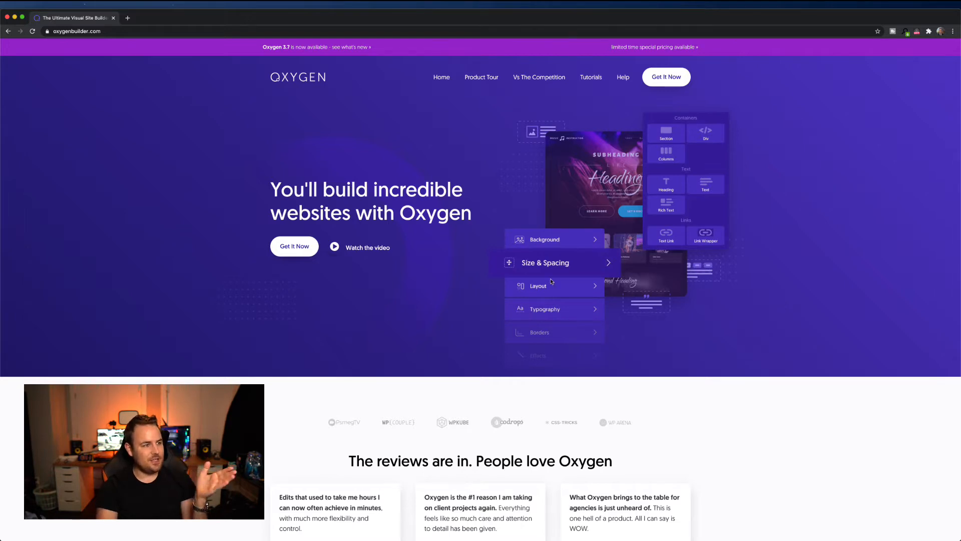
mouse_move(298, 78)
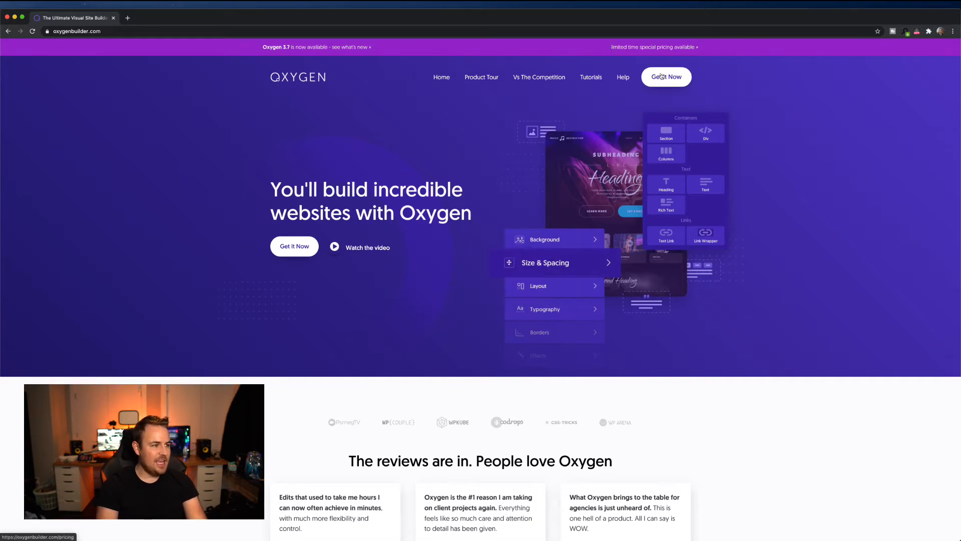
Review the Basic, WooCommerce and Agency plans, then return to the $29 Composite Elements add-on.
left_click(666, 77)
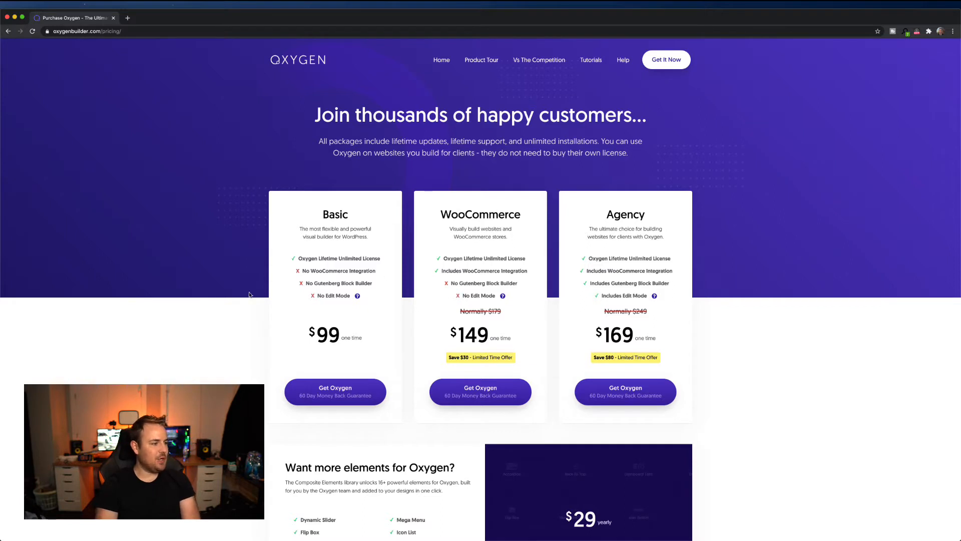
mouse_move(371, 255)
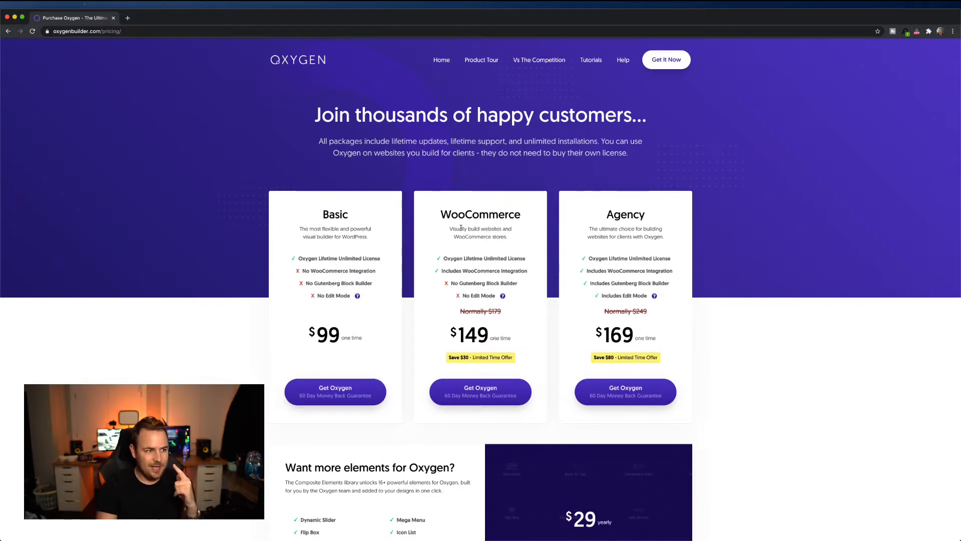
scroll("down", 3)
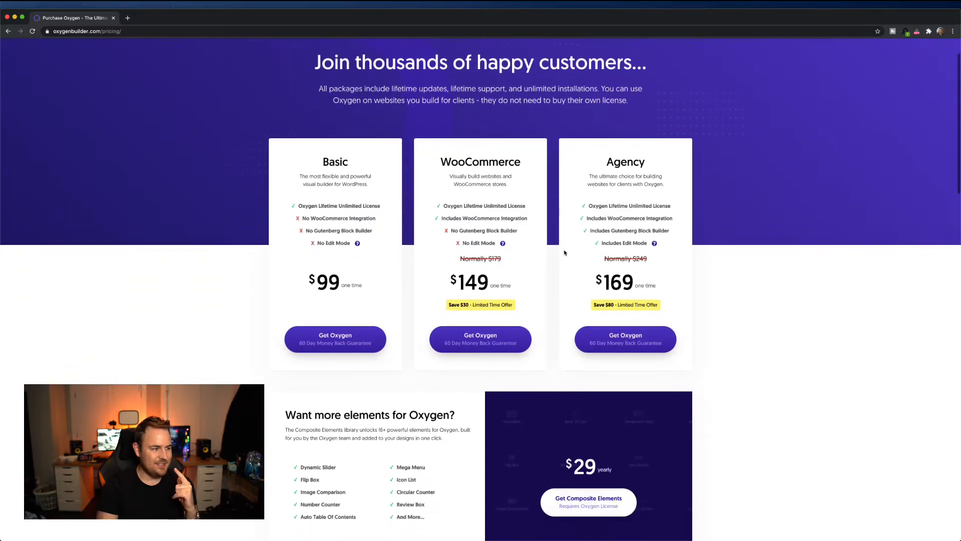
scroll("down", 3)
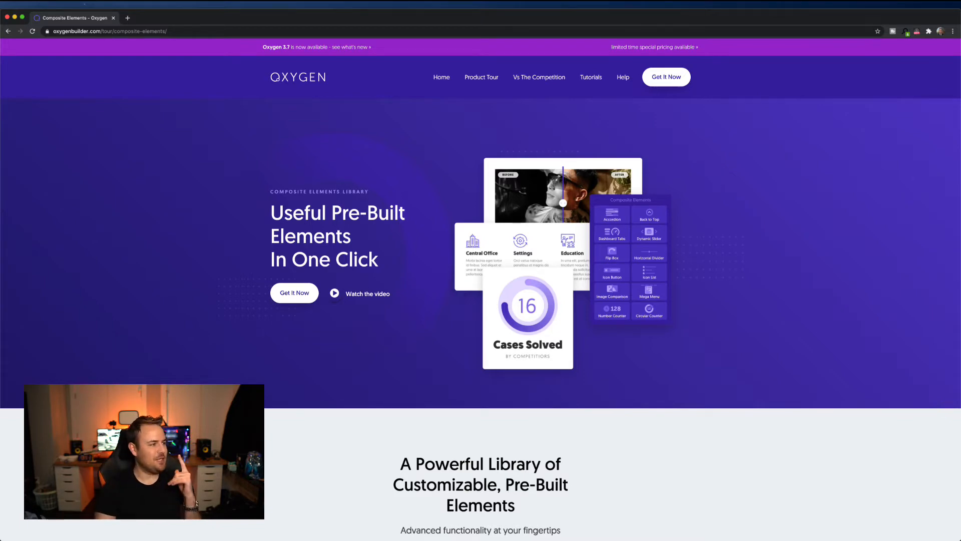
left_click(666, 76)
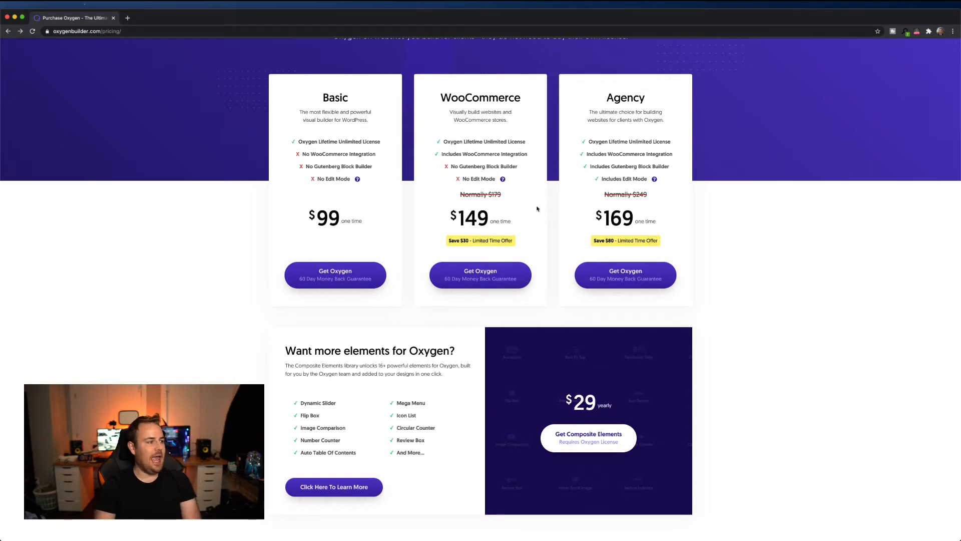
mouse_move(118, 82)
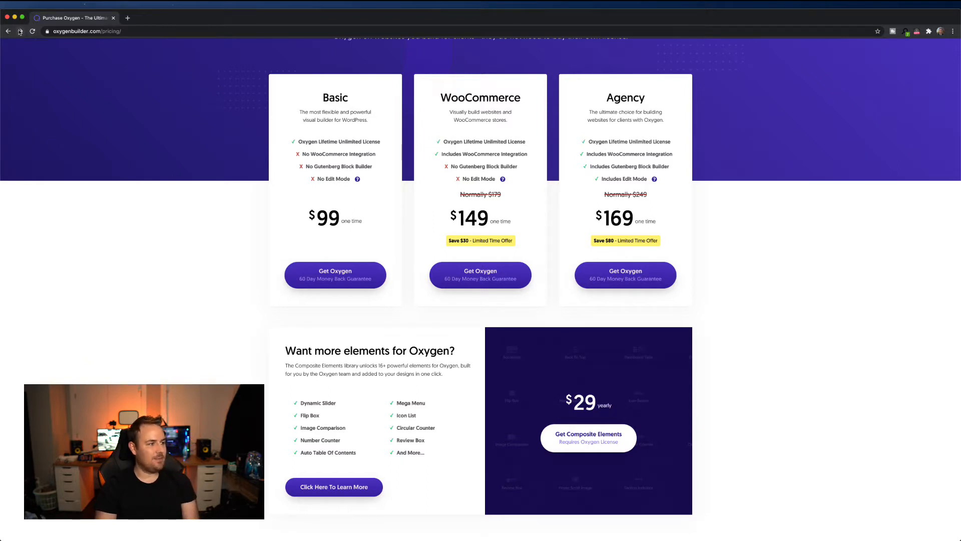
mouse_move(20, 31)
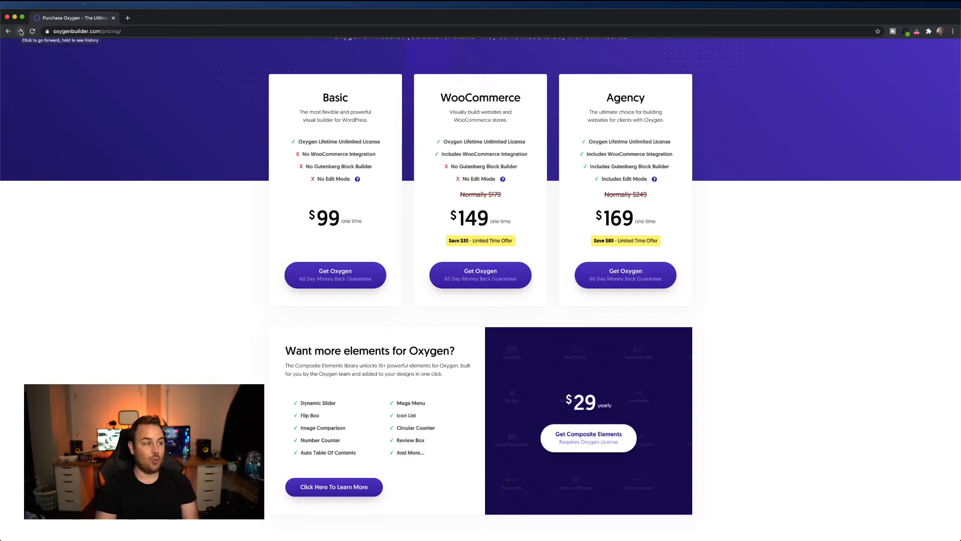
scroll("down", 3)
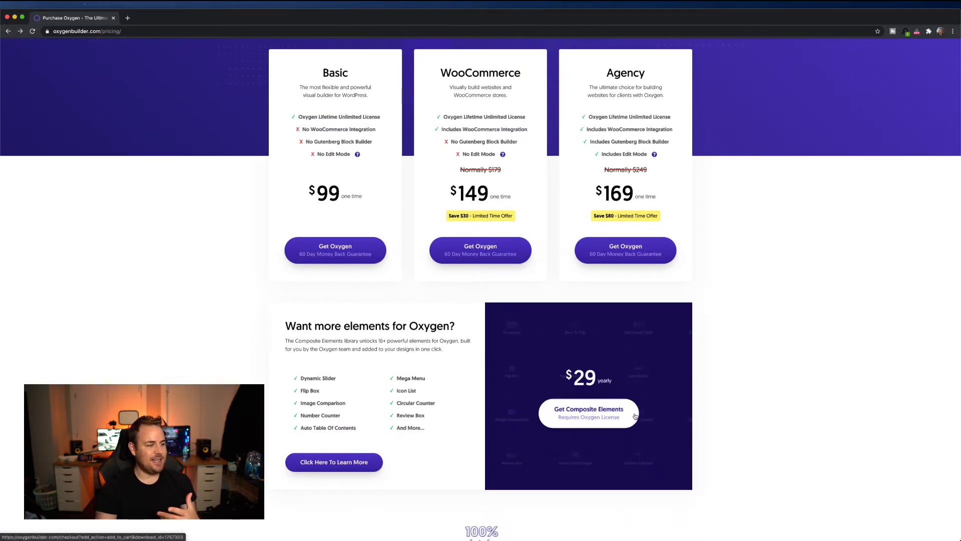
Open the Composite Elements page and read through its opening tour sections.
left_click(588, 412)
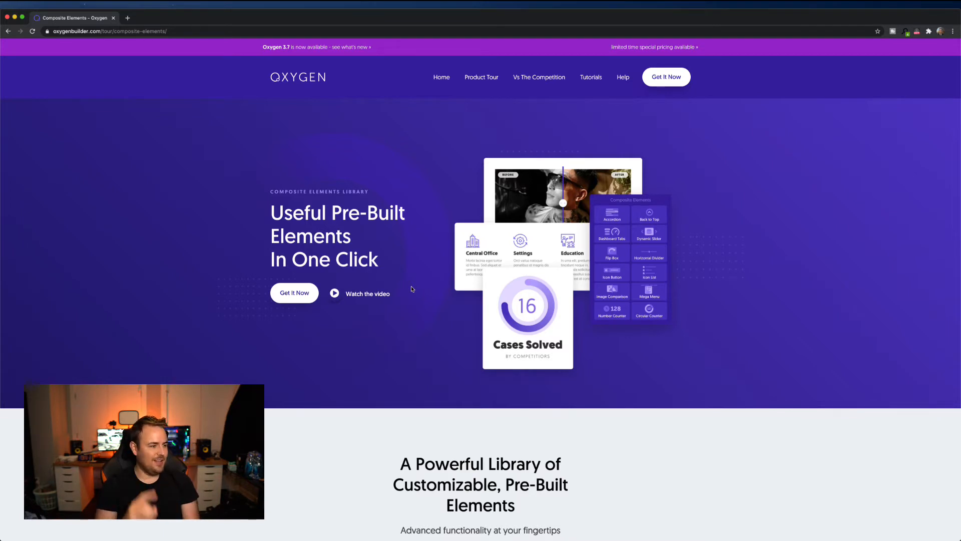
scroll("down", 3)
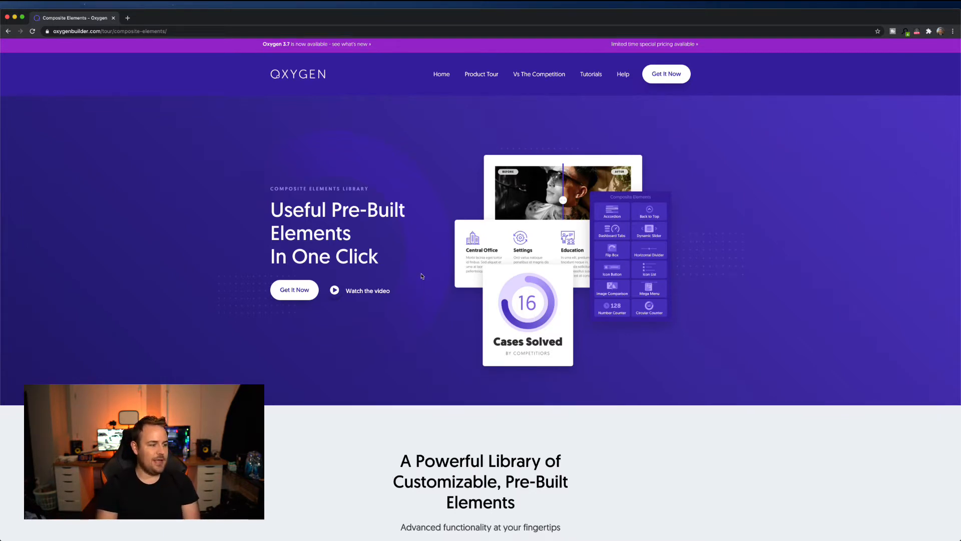
scroll("down", 3)
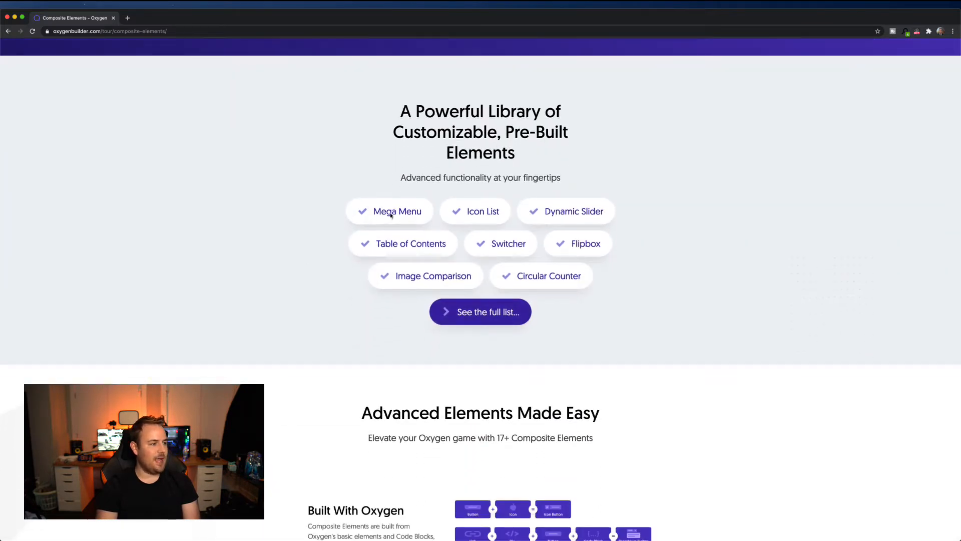
scroll("down", 3)
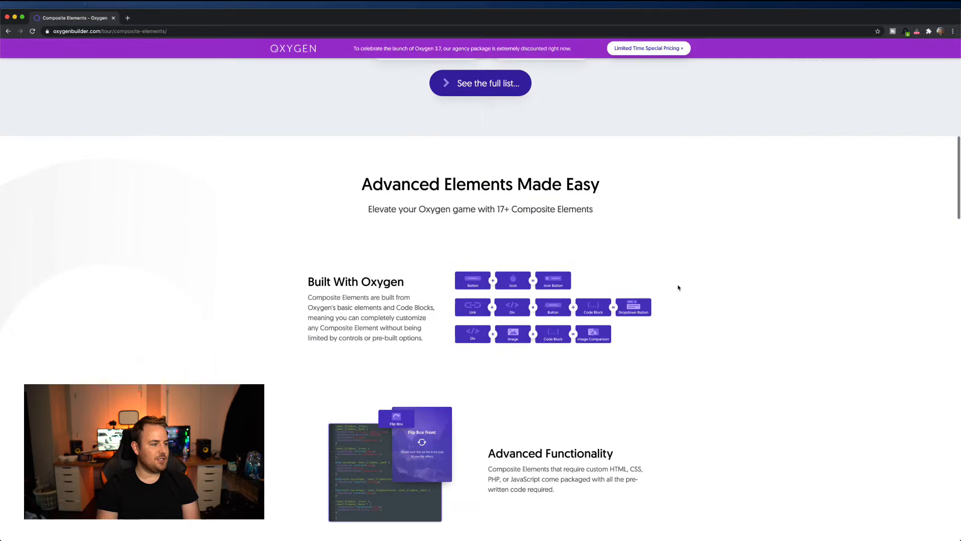
scroll("down", 3)
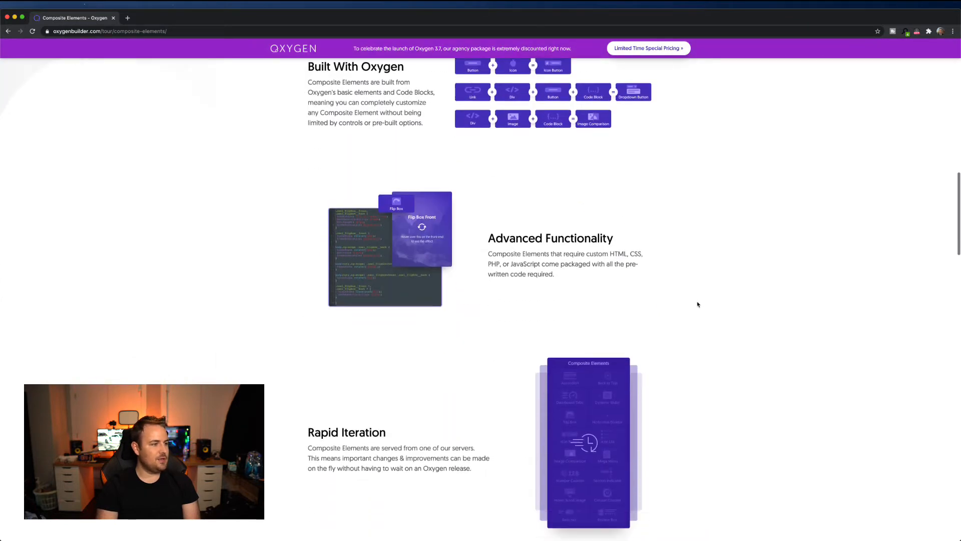
scroll("down", 3)
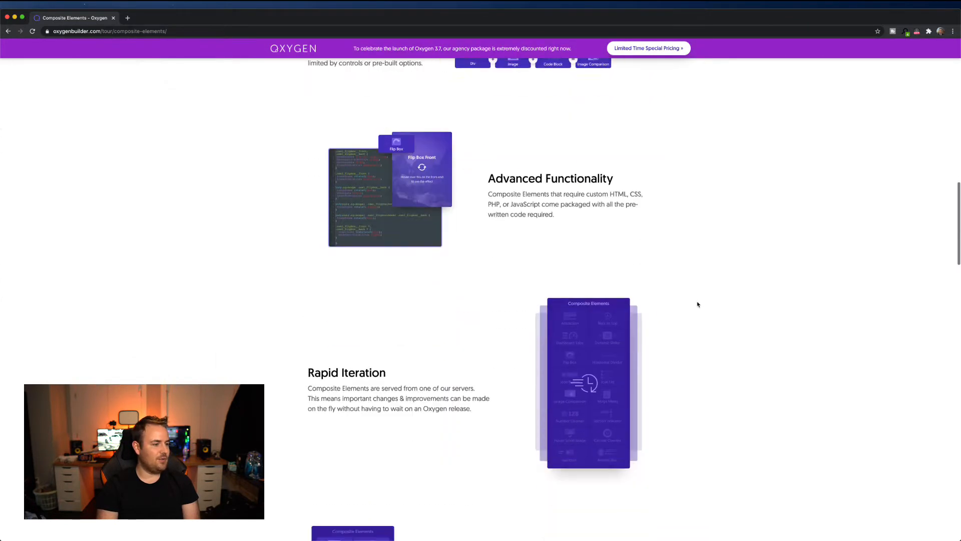
scroll("down", 3)
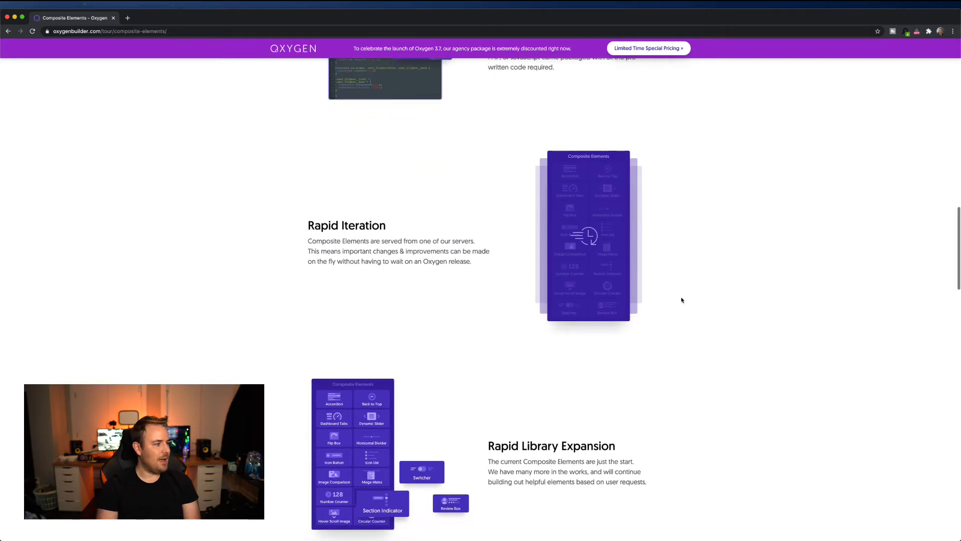
scroll("down", 3)
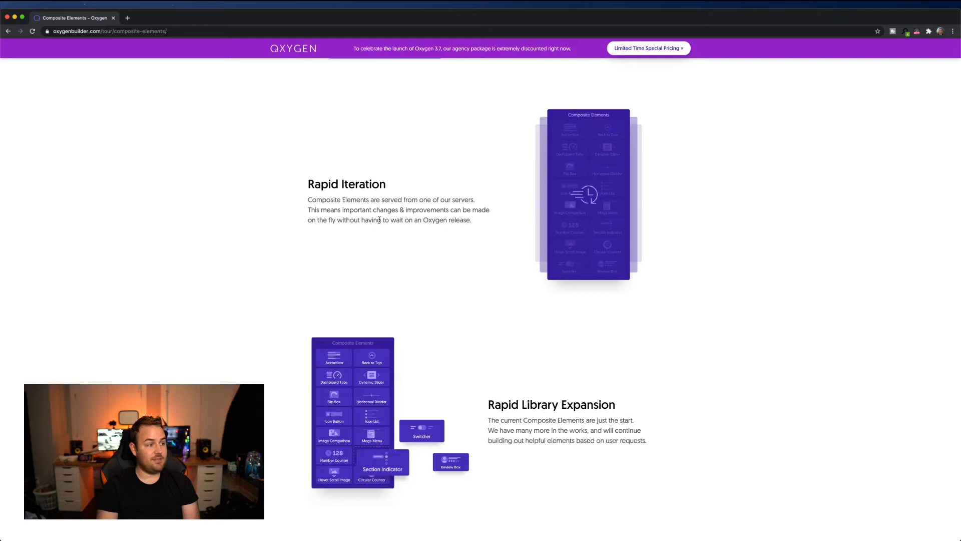
Continue past the testimonial down to the Full Elements List.
scroll("down", 3)
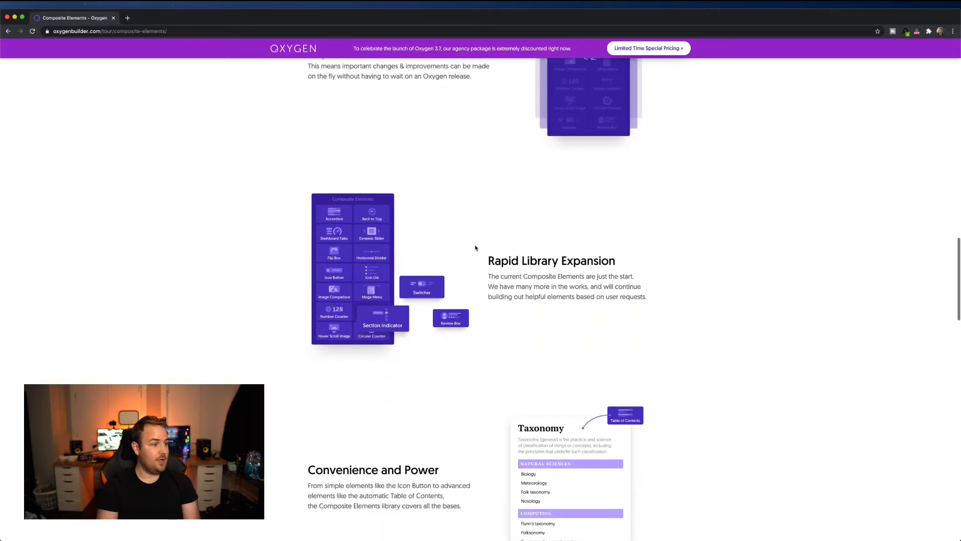
mouse_move(545, 285)
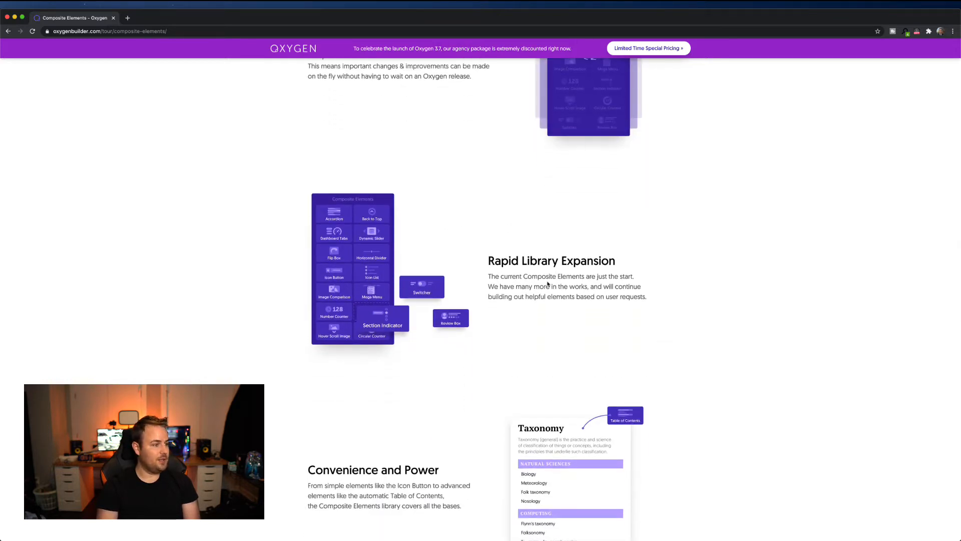
scroll("down", 3)
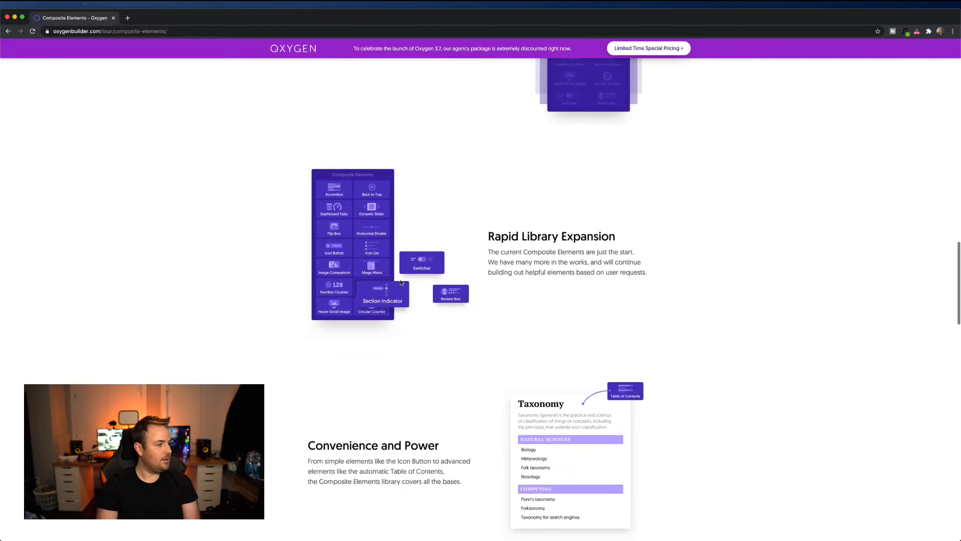
scroll("down", 3)
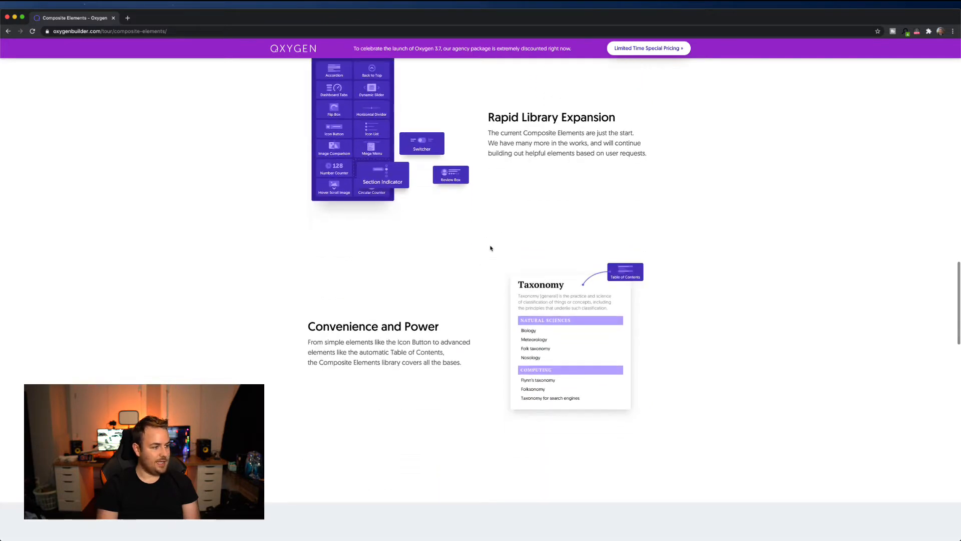
scroll("down", 3)
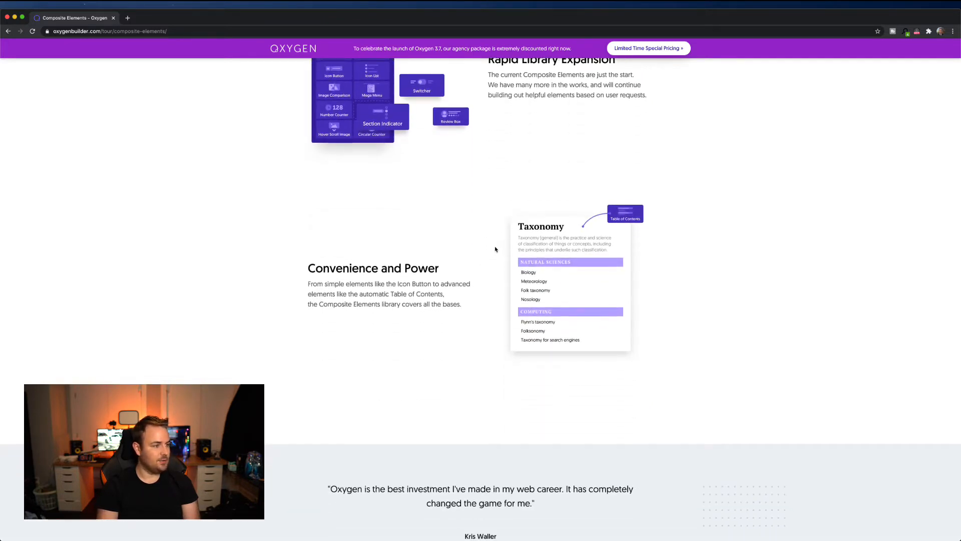
scroll("down", 3)
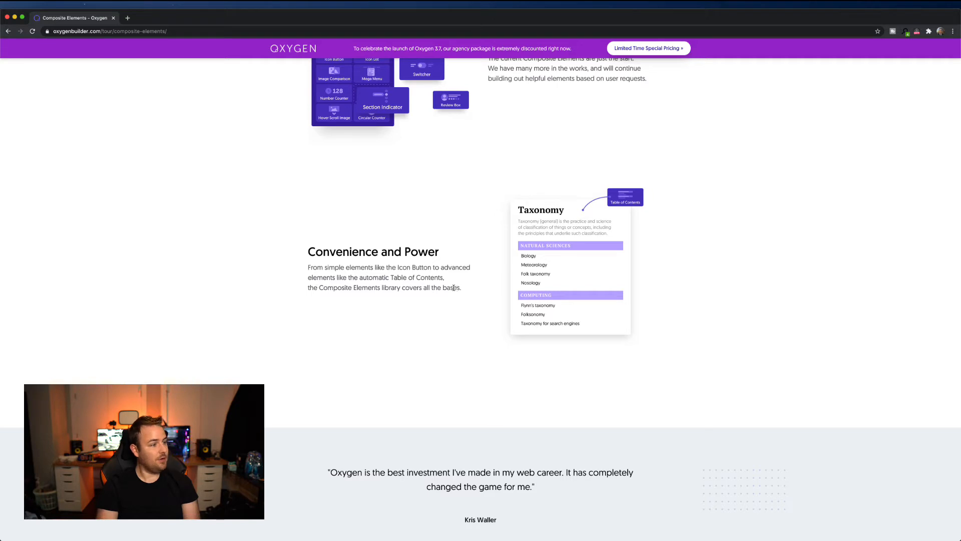
scroll("down", 3)
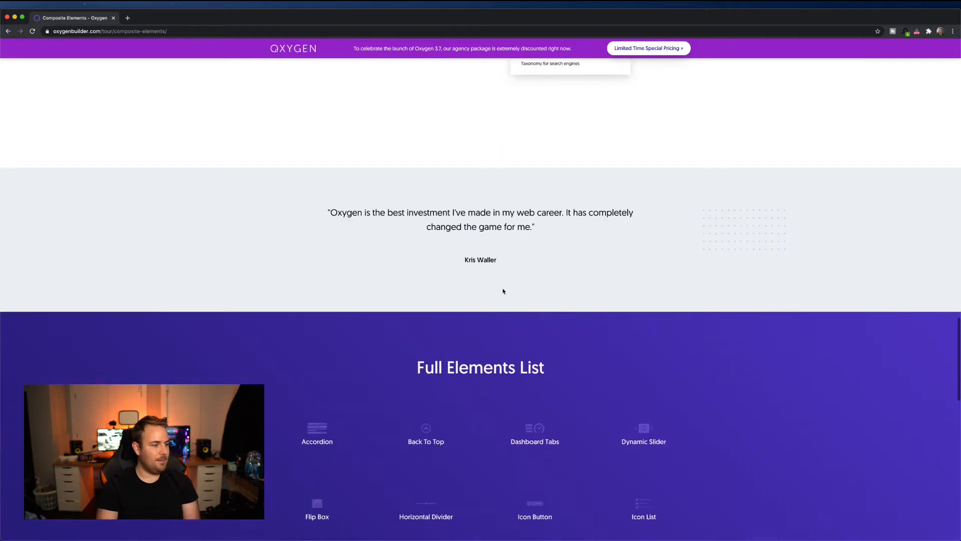
scroll("down", 3)
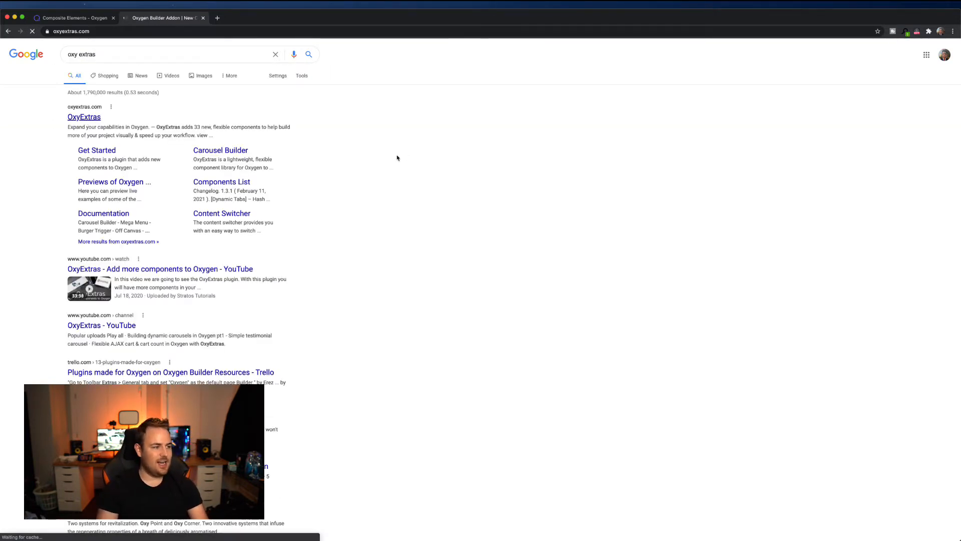
Open OxyExtras from Google results and check its $149 lifetime pricing and FAQ.
left_click(84, 117)
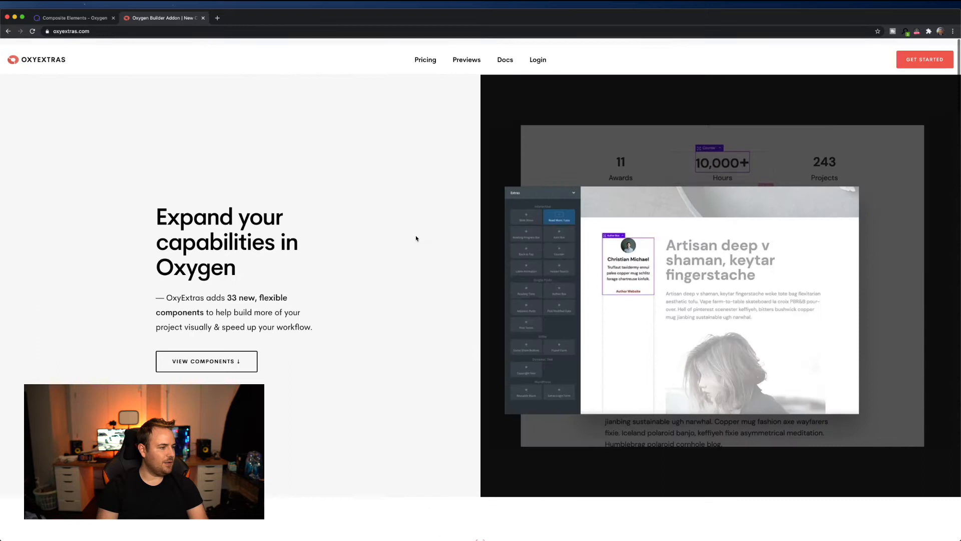
left_click(924, 59)
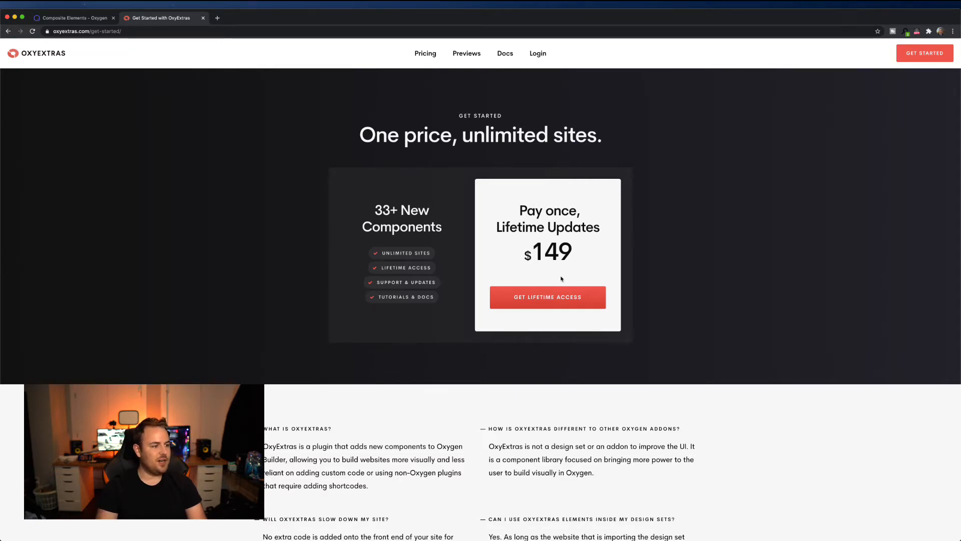
scroll("down", 3)
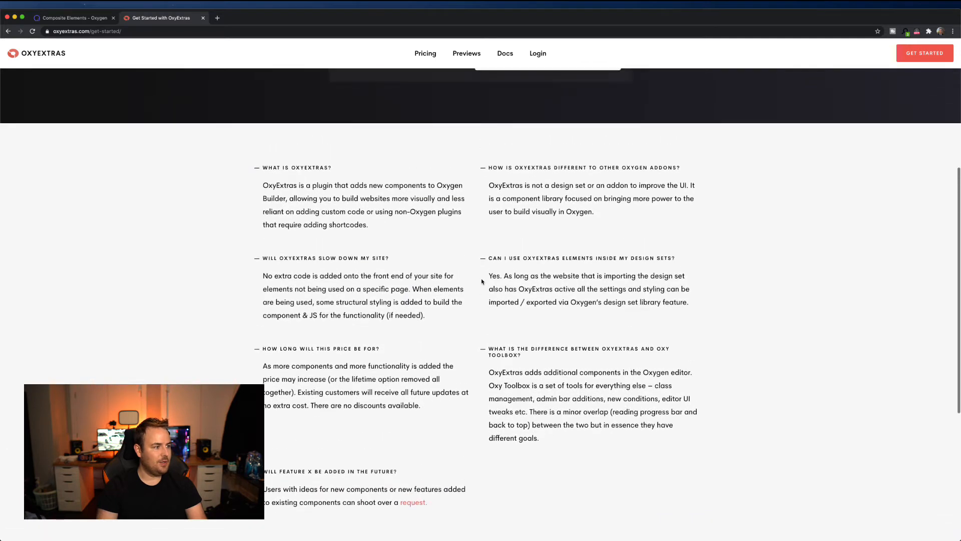
scroll("up", 3)
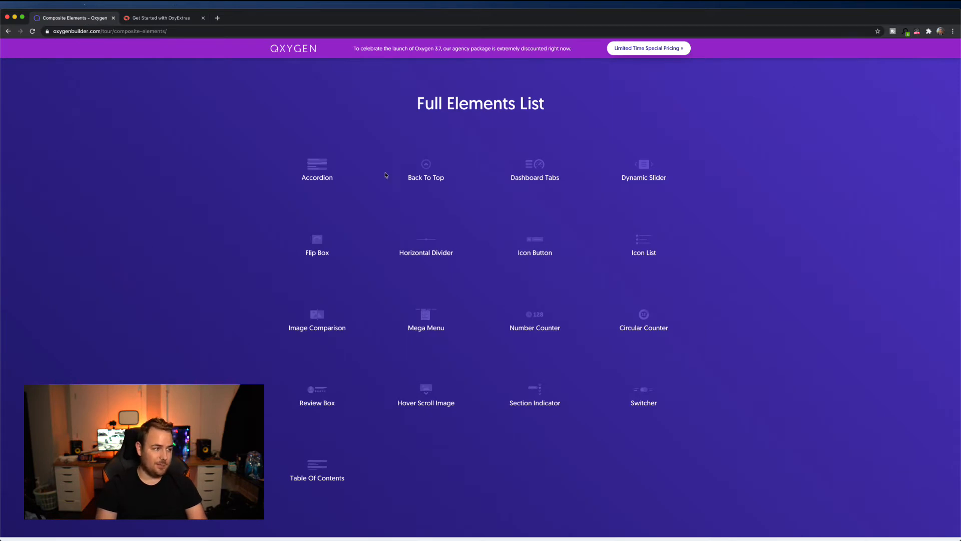
scroll("down", 3)
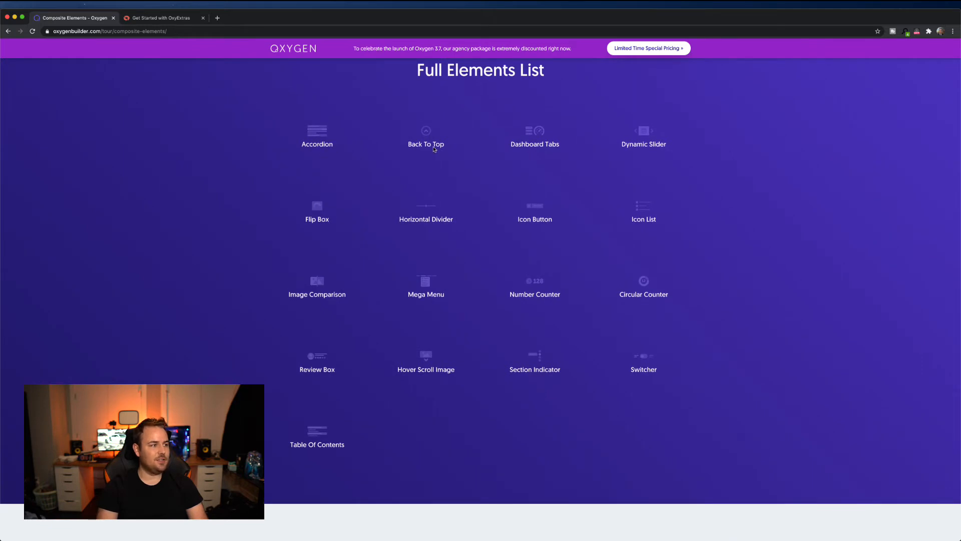
mouse_move(436, 148)
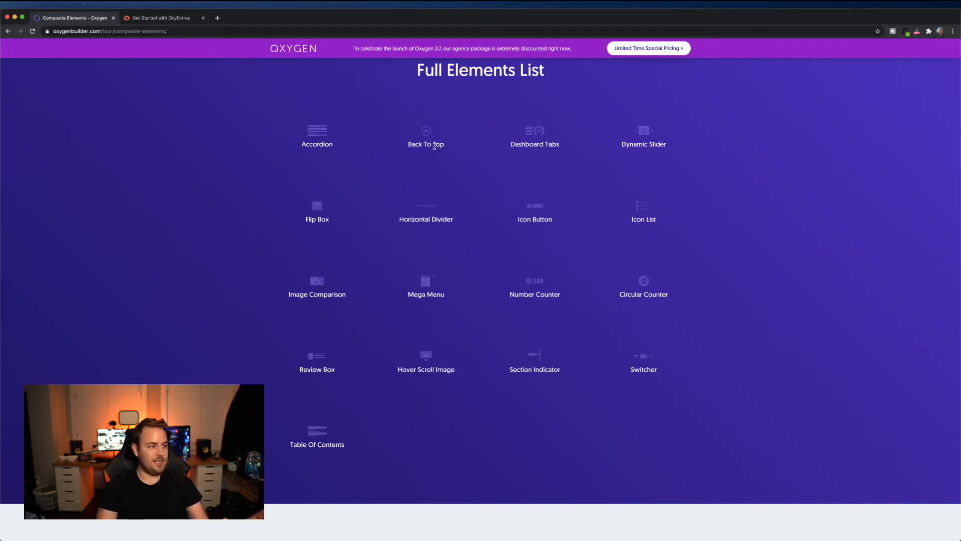
mouse_move(470, 137)
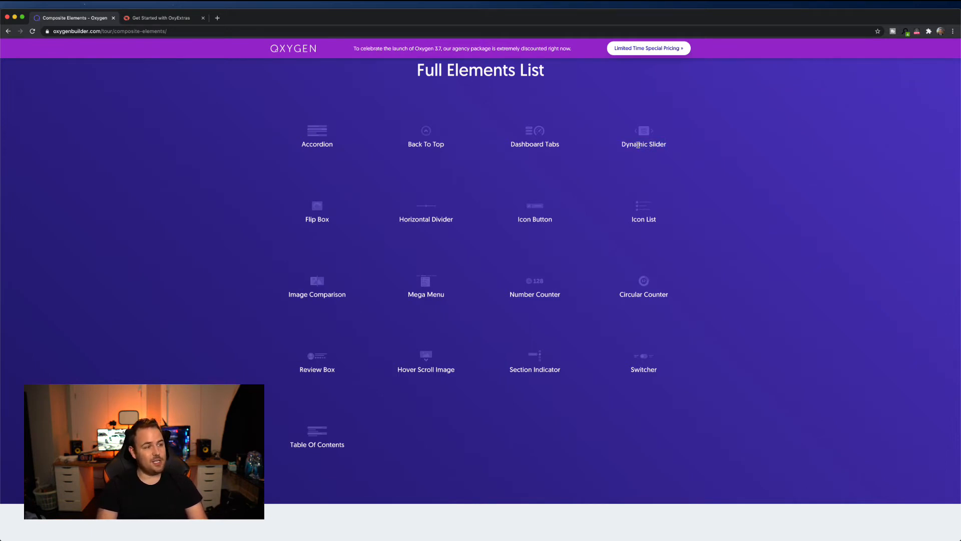
mouse_move(328, 191)
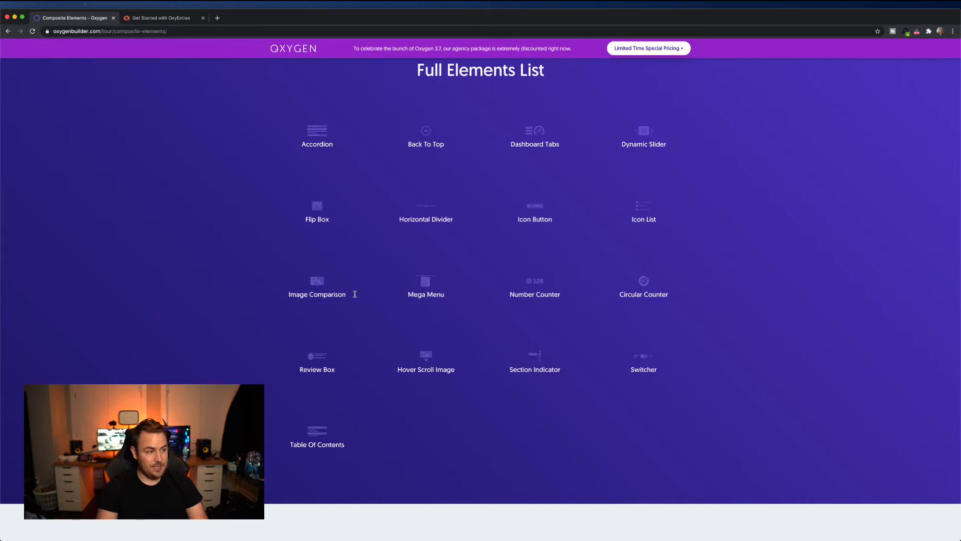
mouse_move(456, 287)
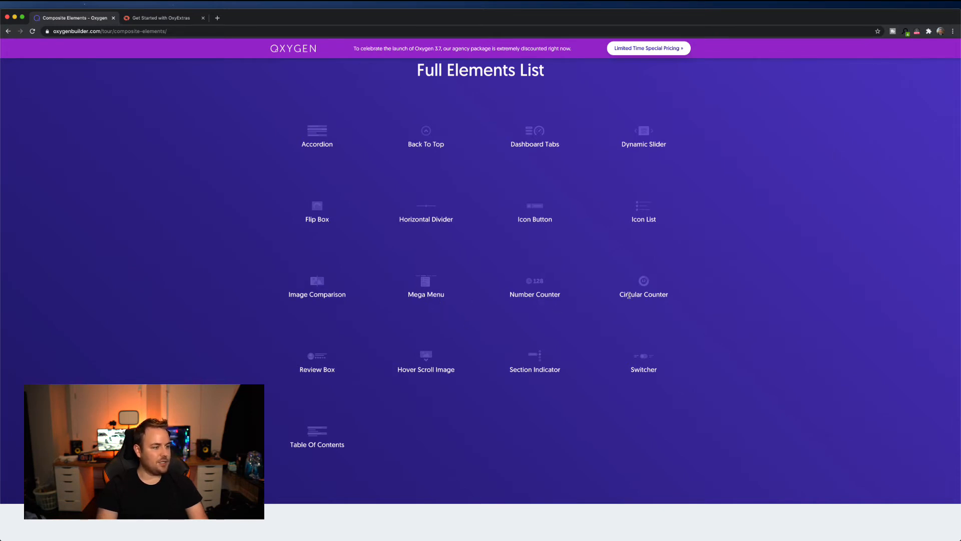
scroll("down", 3)
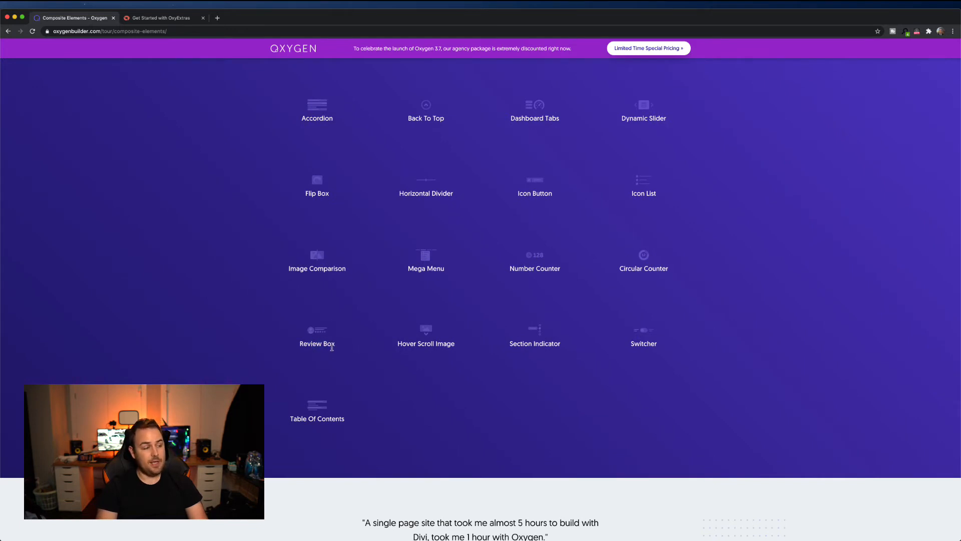
mouse_move(426, 343)
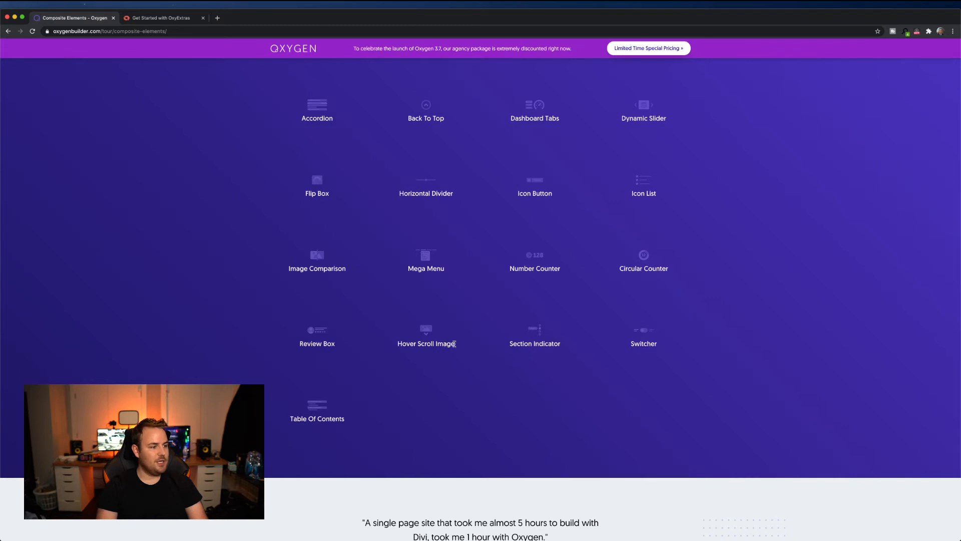
mouse_move(649, 325)
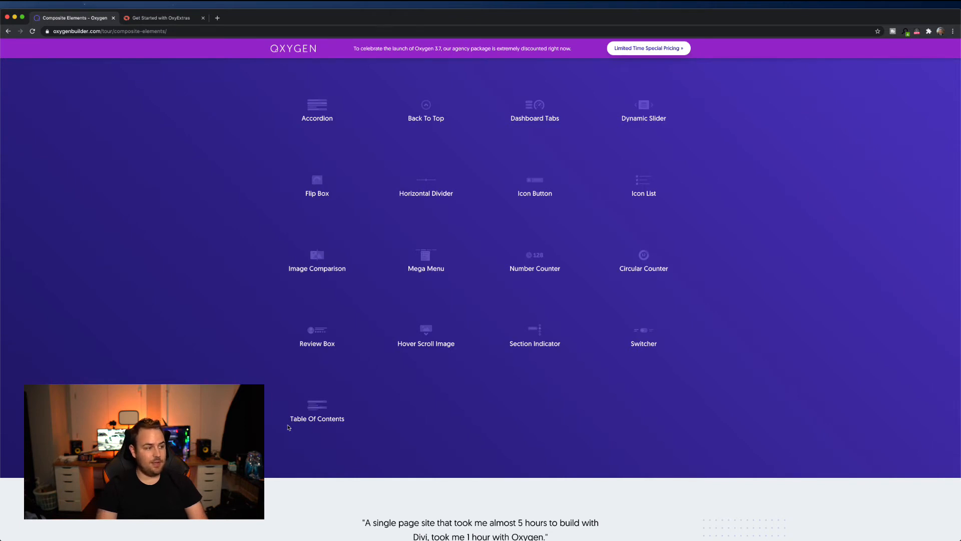
Zoom in, view the $29 yearly offer and footer, then back up to Built With Oxygen.
scroll("down", 3)
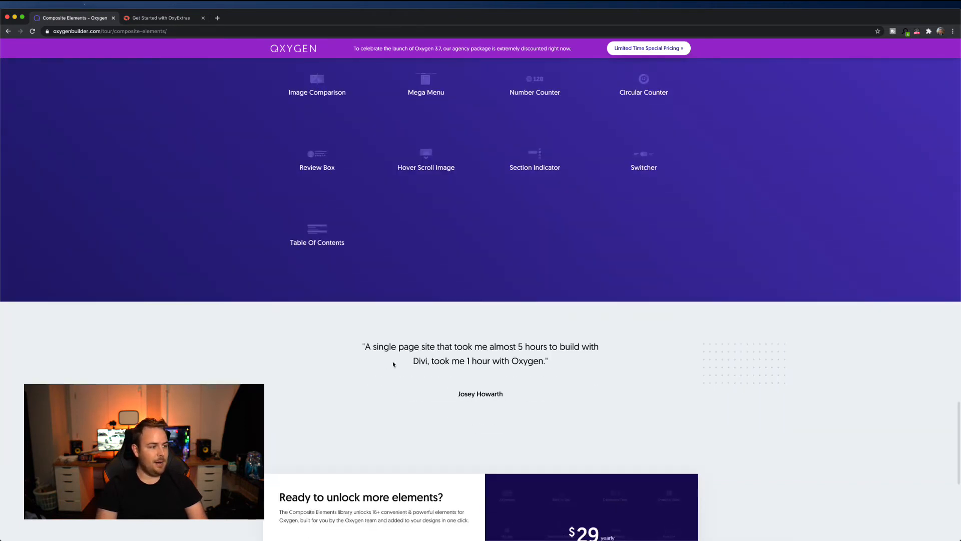
scroll("down", 3)
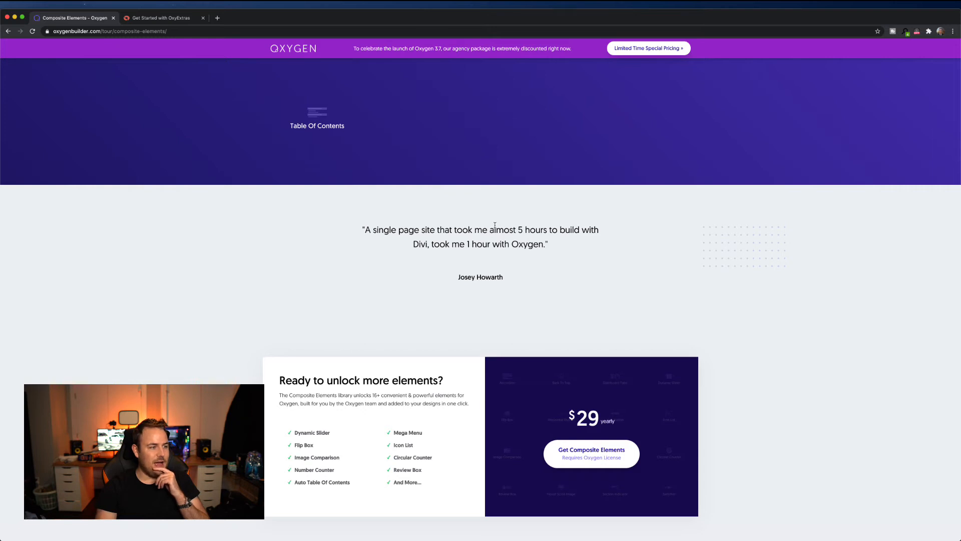
mouse_move(599, 251)
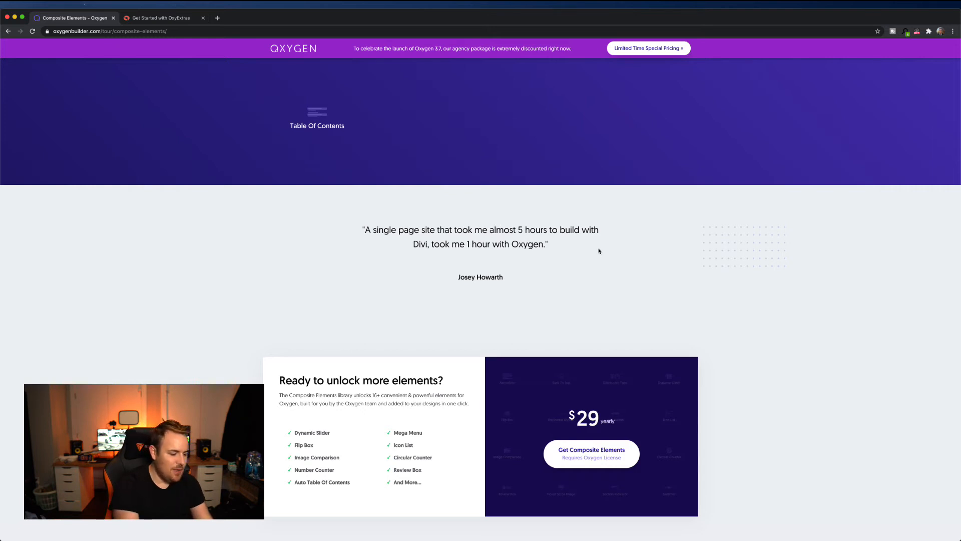
key("cmd+plus")
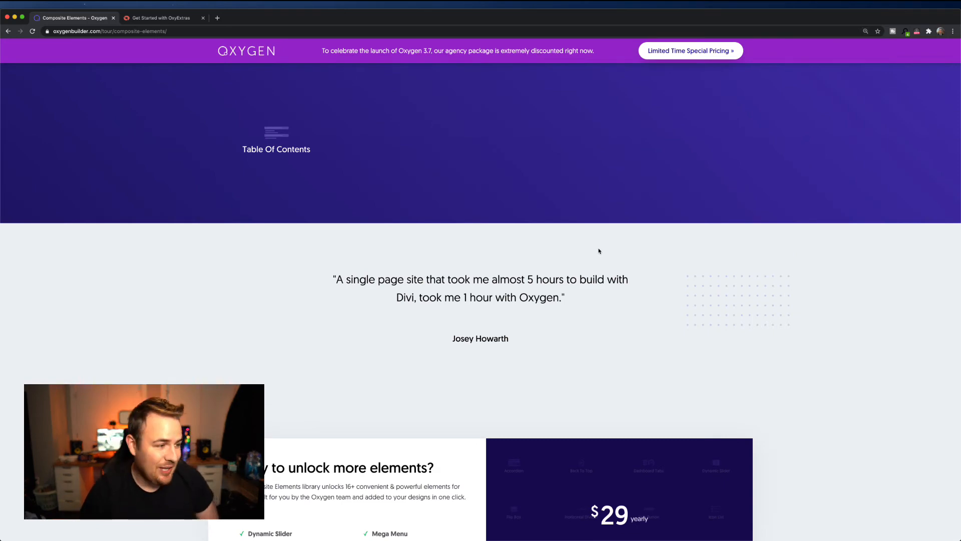
scroll("down", 3)
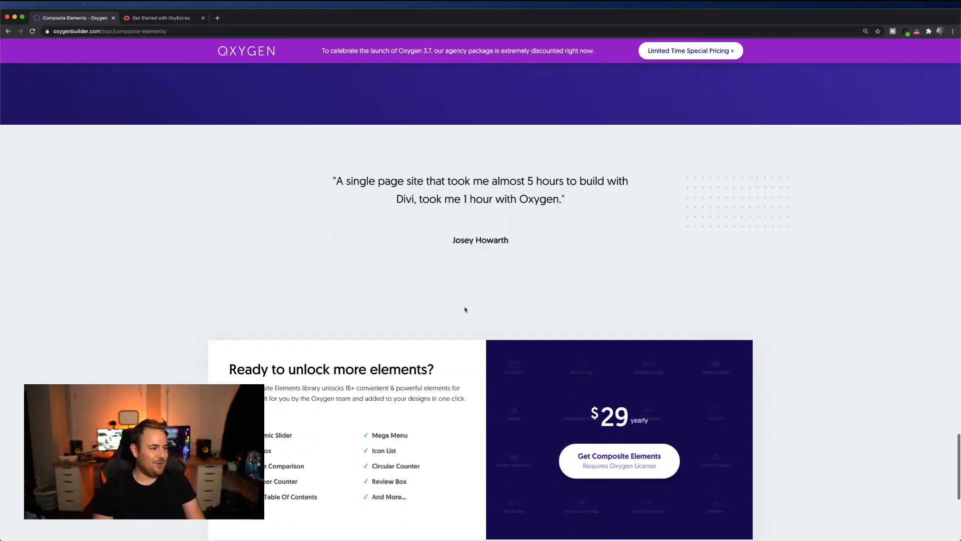
scroll("down", 3)
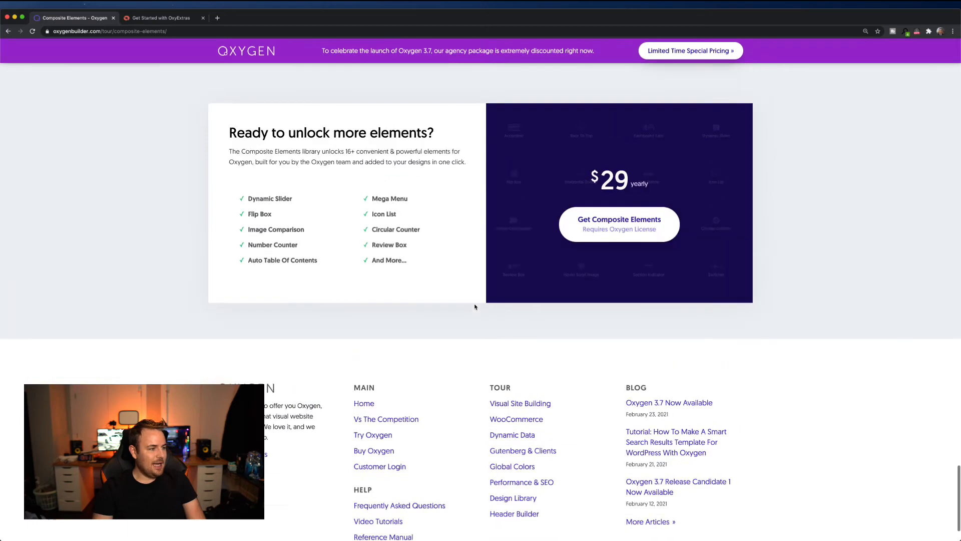
scroll("down", 3)
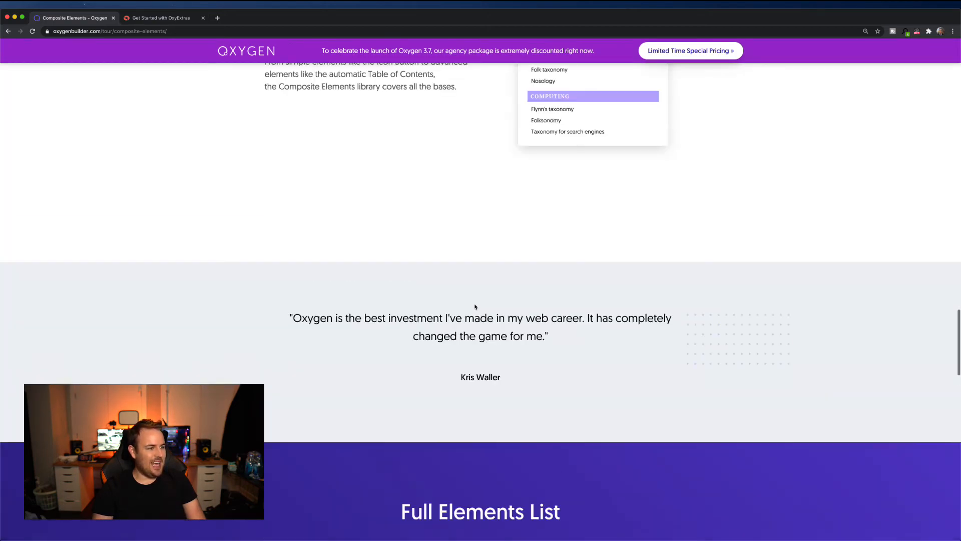
scroll("up", 3)
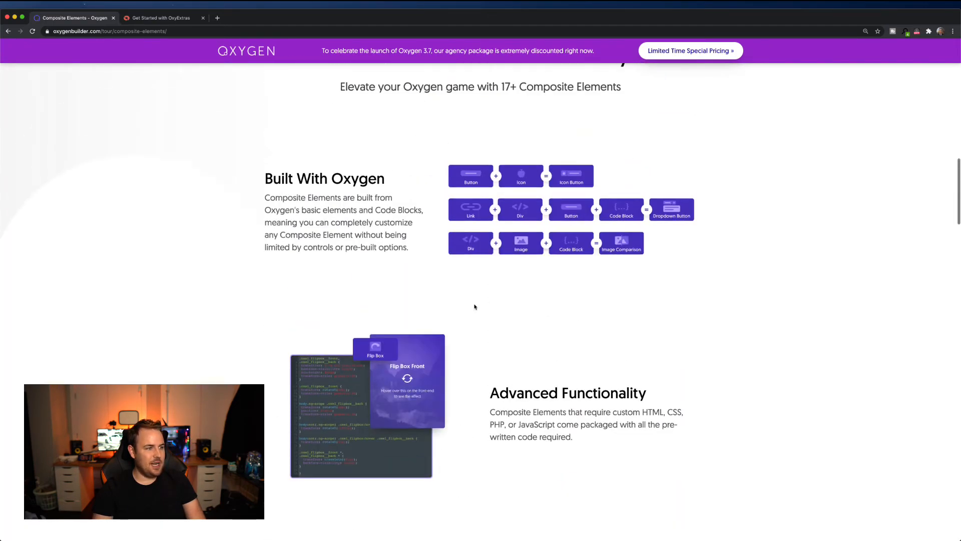